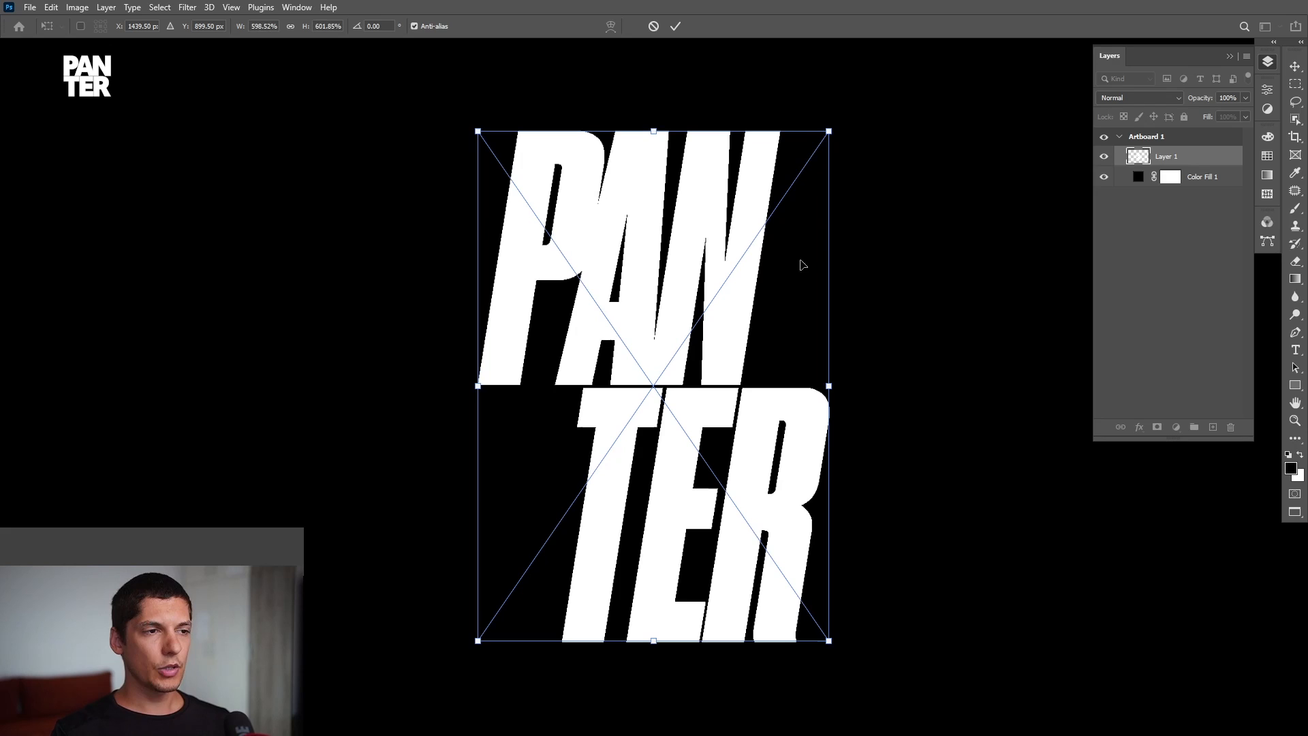
Commit the enlarged PANTER lettering so it fills most of the canvas height.
{"action": "left_click", "coordinate": [676, 26]}
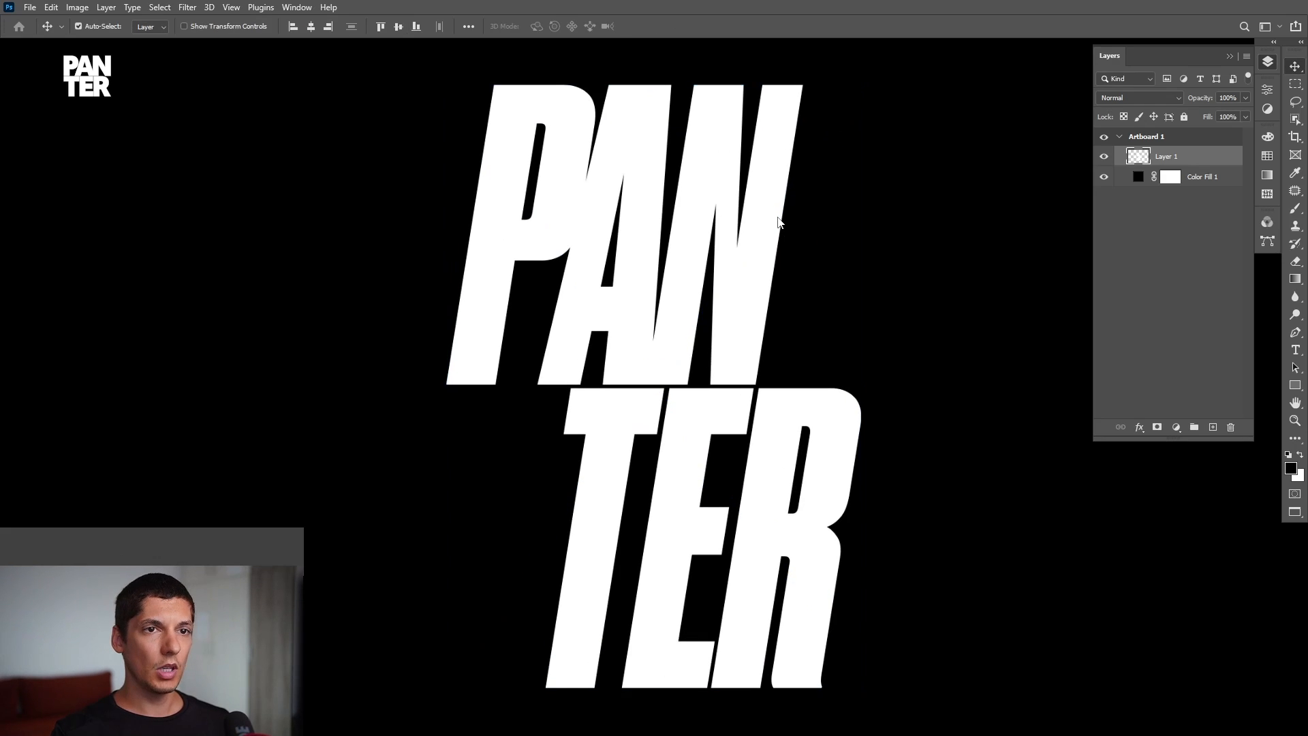
Convert the PANTER logo layer into a smart object.
{"action": "right_click", "coordinate": [1166, 156]}
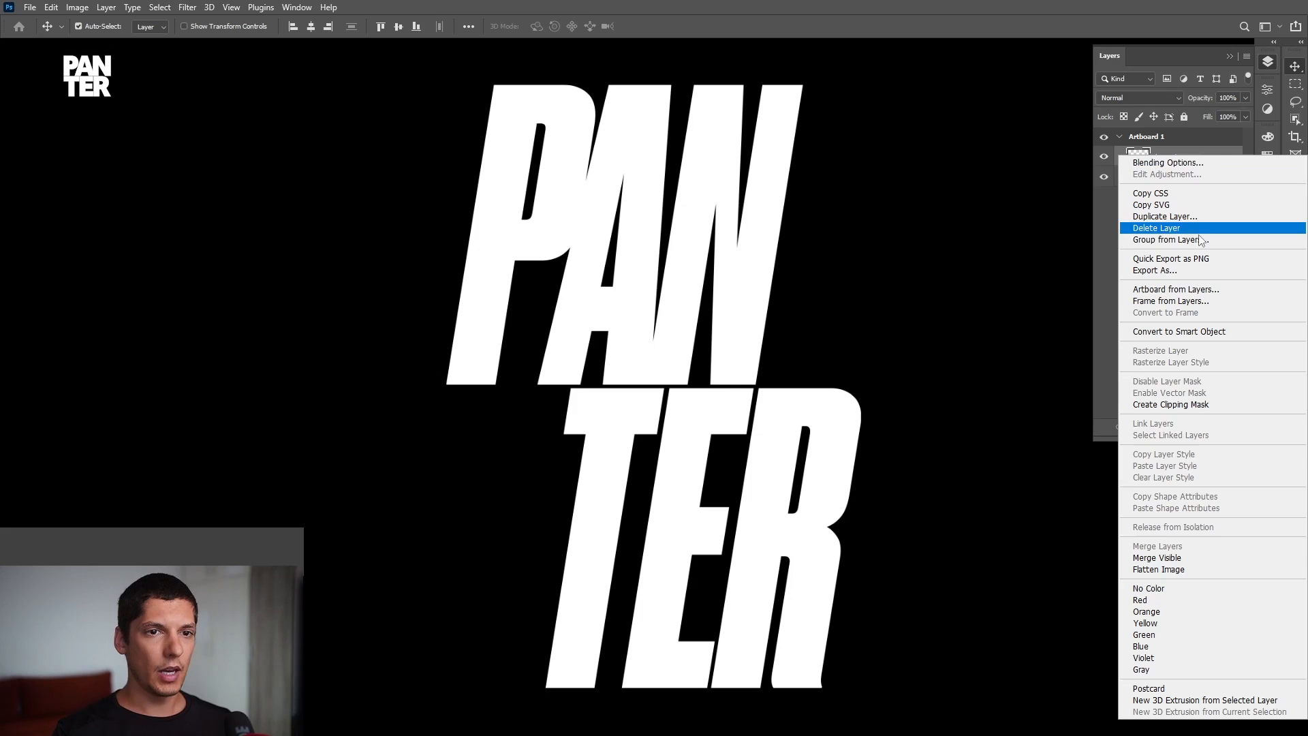
{"action": "left_click", "coordinate": [1156, 227]}
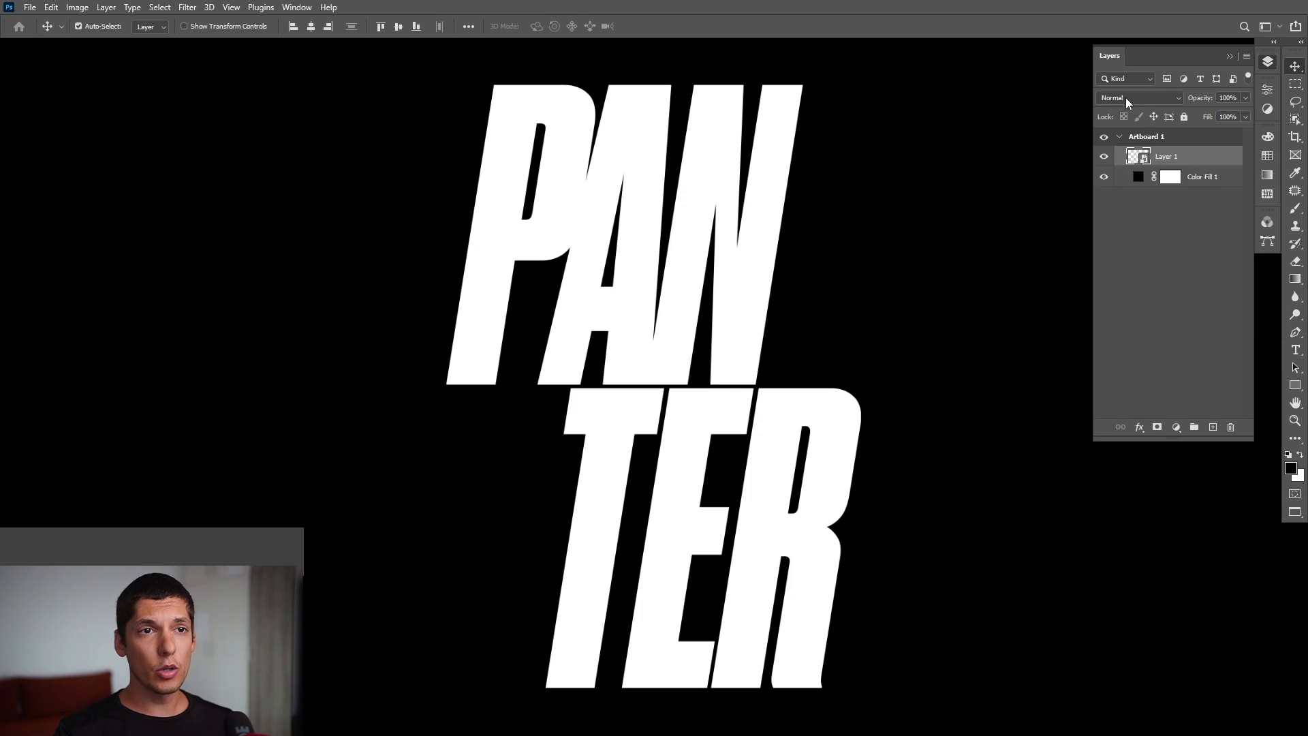
Set the logo layer's blend mode to Dissolve for speckled letter edges.
{"action": "left_click", "coordinate": [1138, 98]}
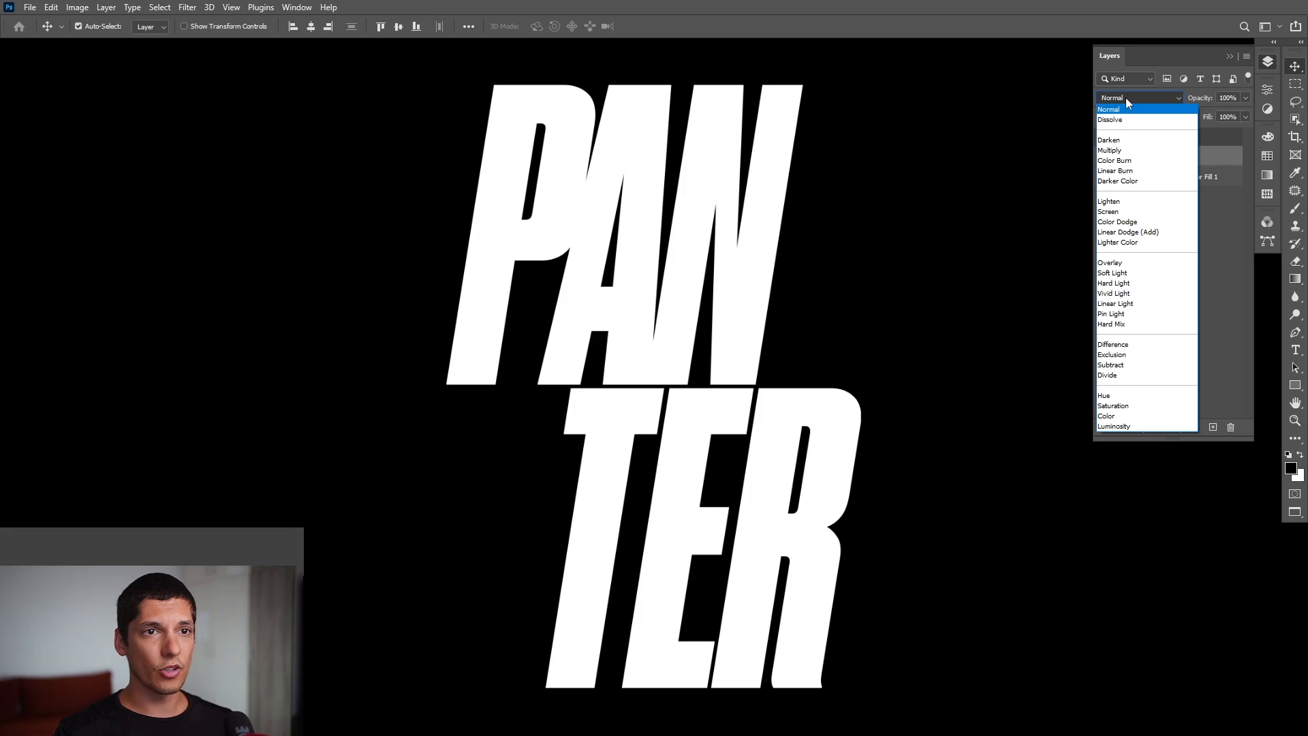
{"action": "left_click", "coordinate": [1110, 119]}
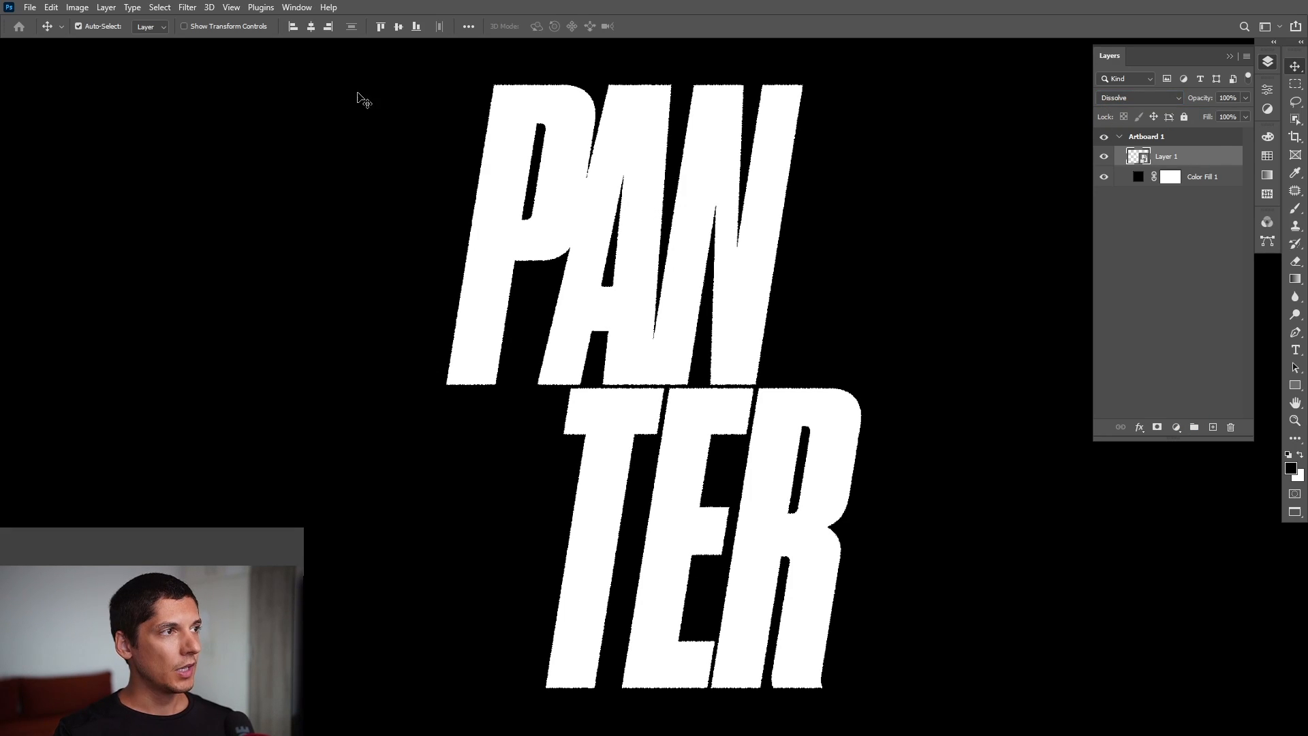
{"action": "left_click", "coordinate": [186, 7]}
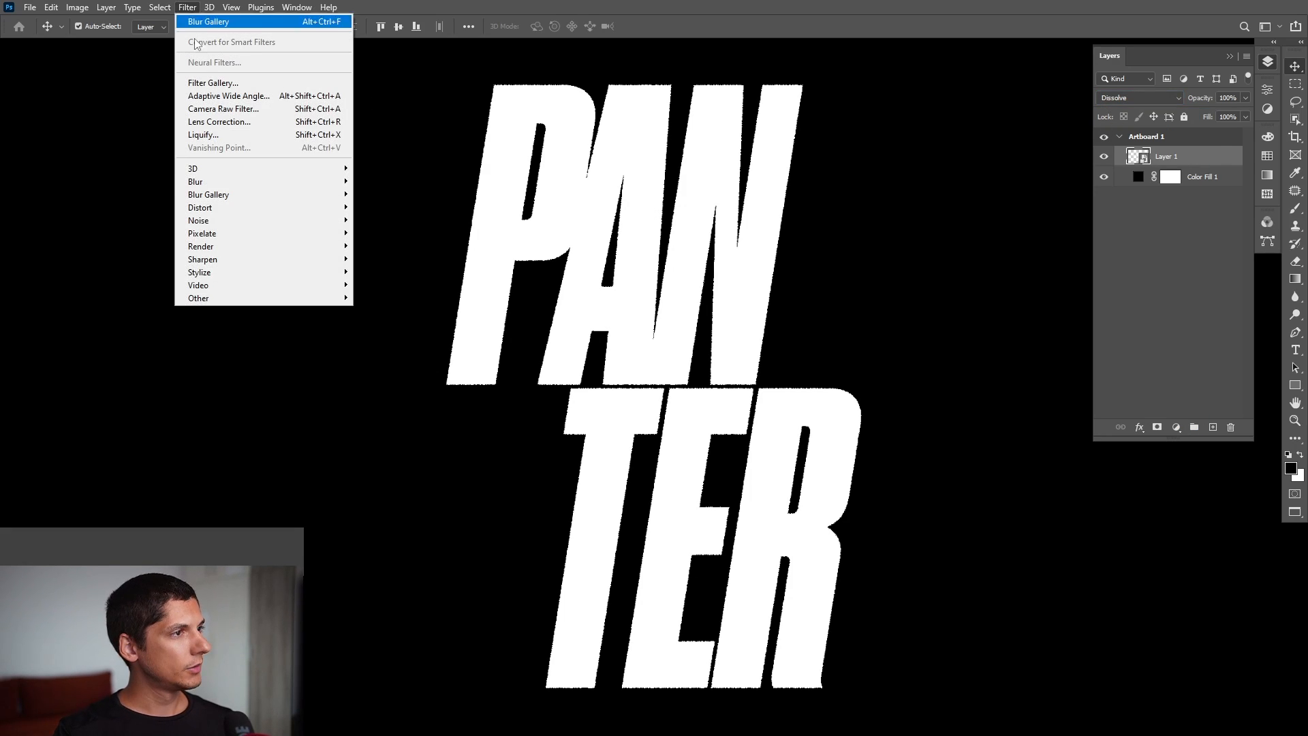
{"action": "mouse_move", "coordinate": [208, 194]}
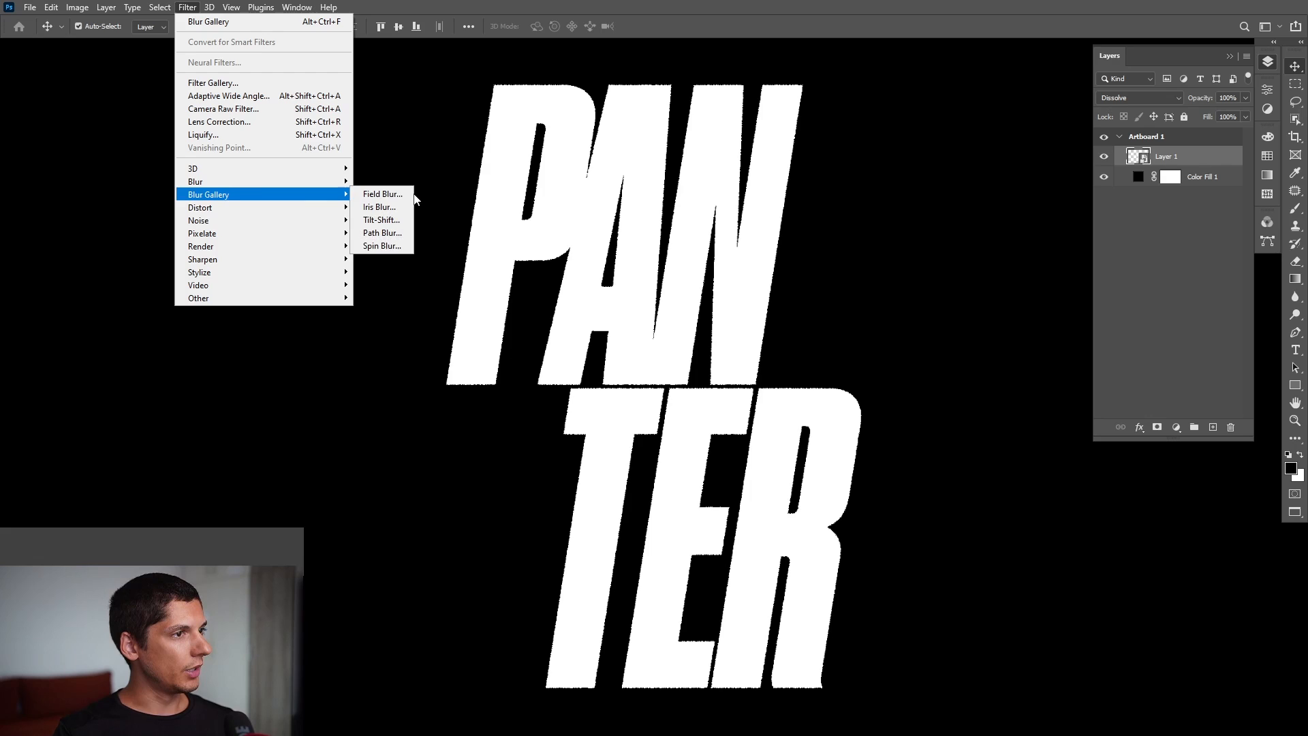
Apply a Field Blur smart filter to the PANTER smart object.
{"action": "left_click", "coordinate": [382, 193]}
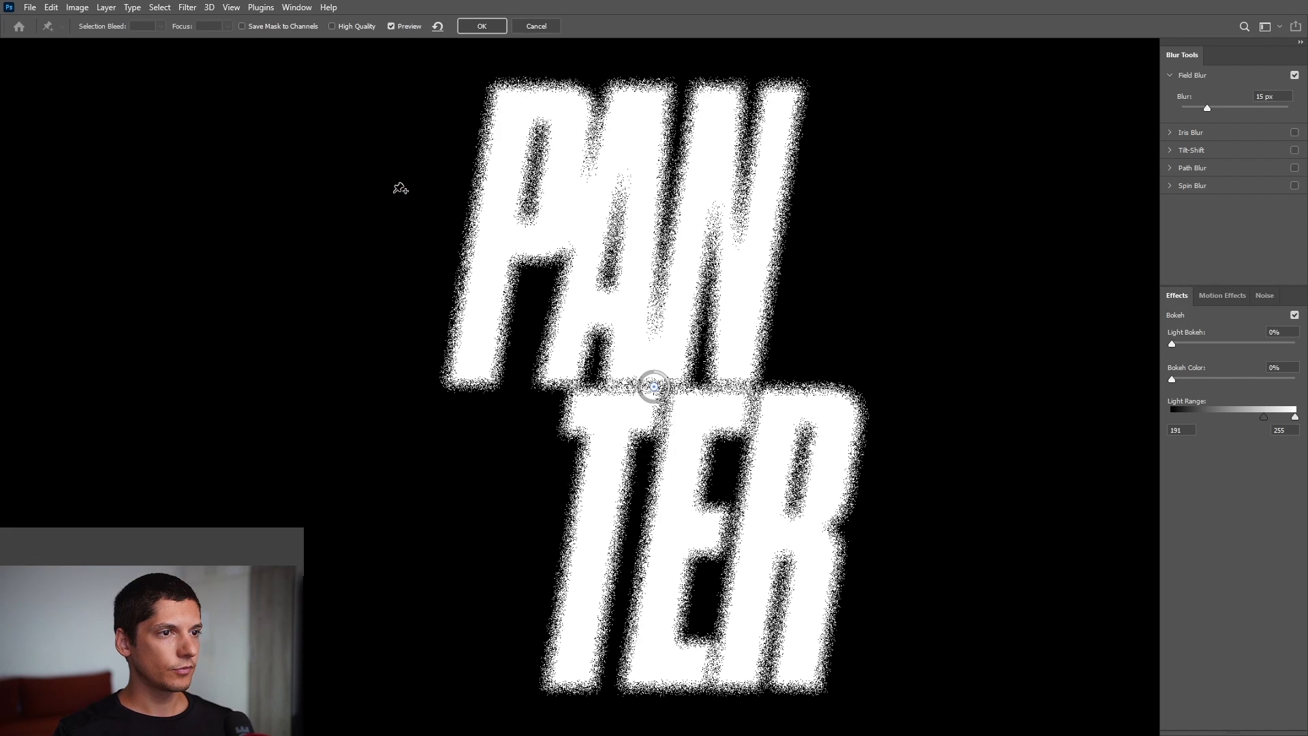
{"action": "mouse_move", "coordinate": [408, 193]}
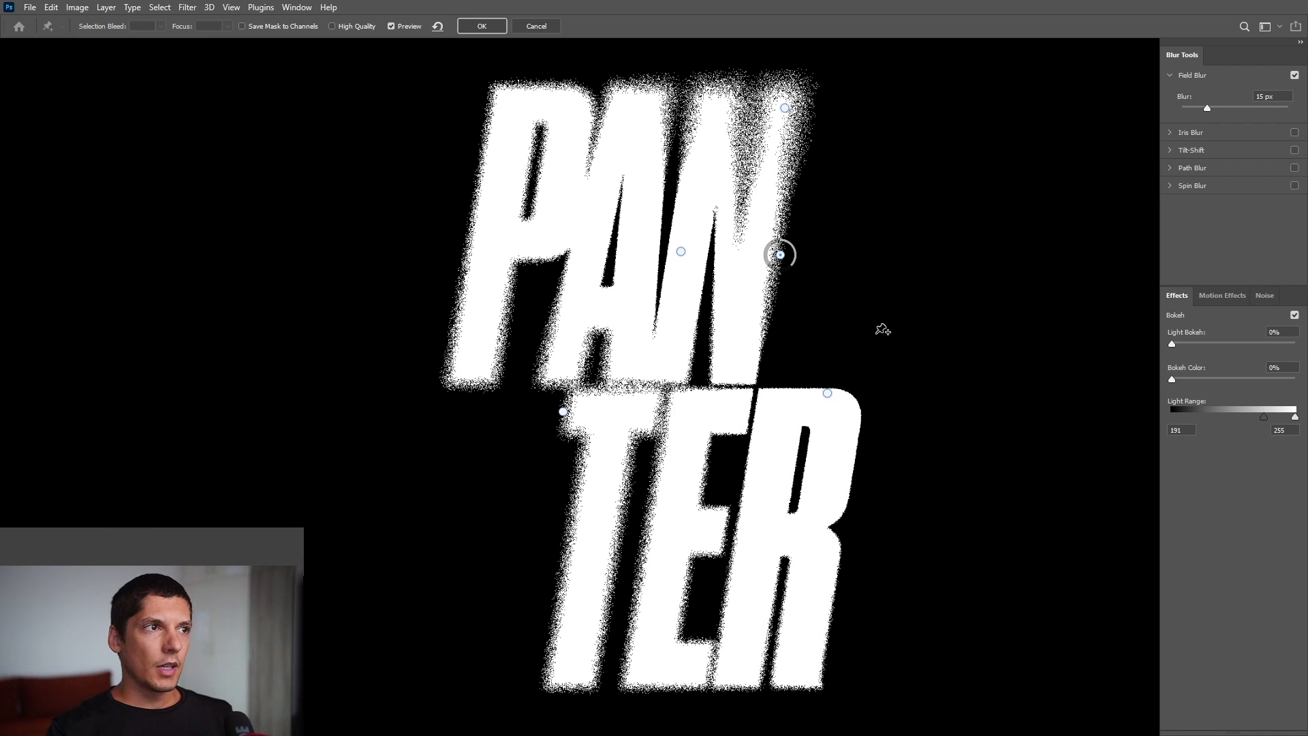
{"action": "left_click", "coordinate": [482, 26]}
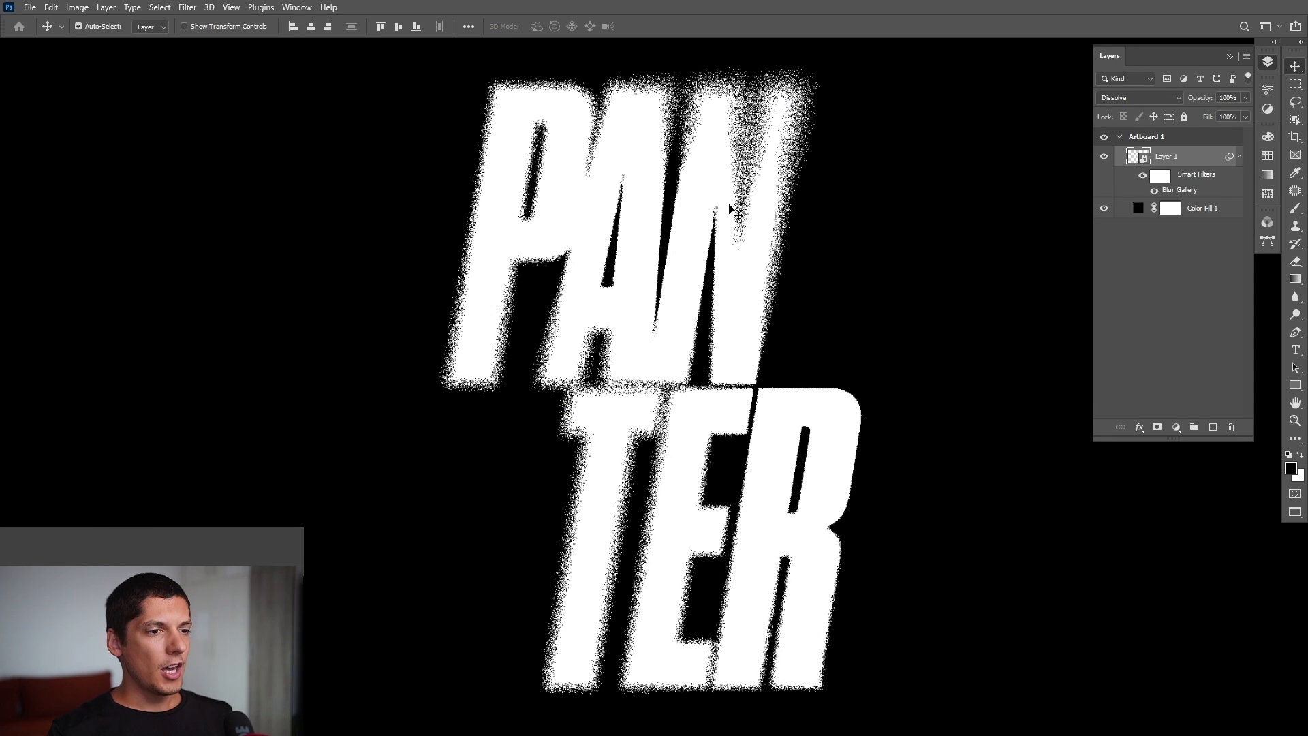
{"action": "mouse_move", "coordinate": [893, 259]}
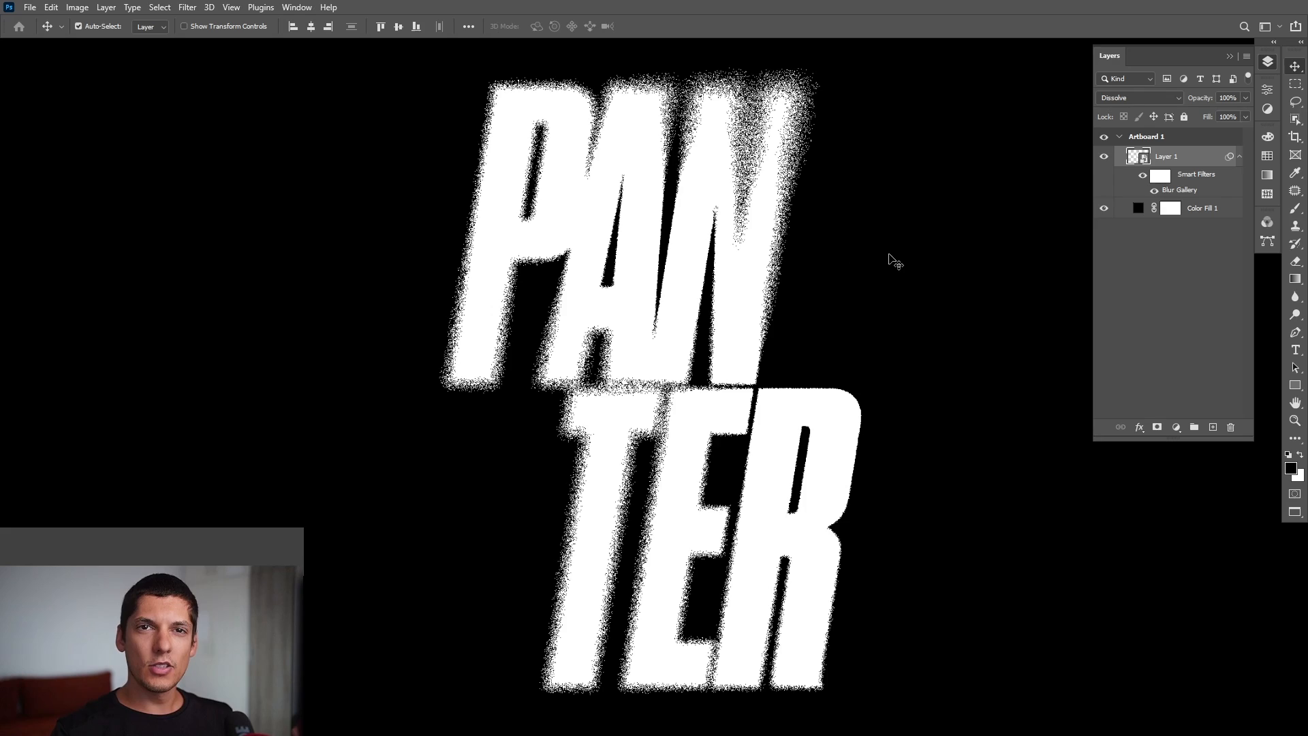